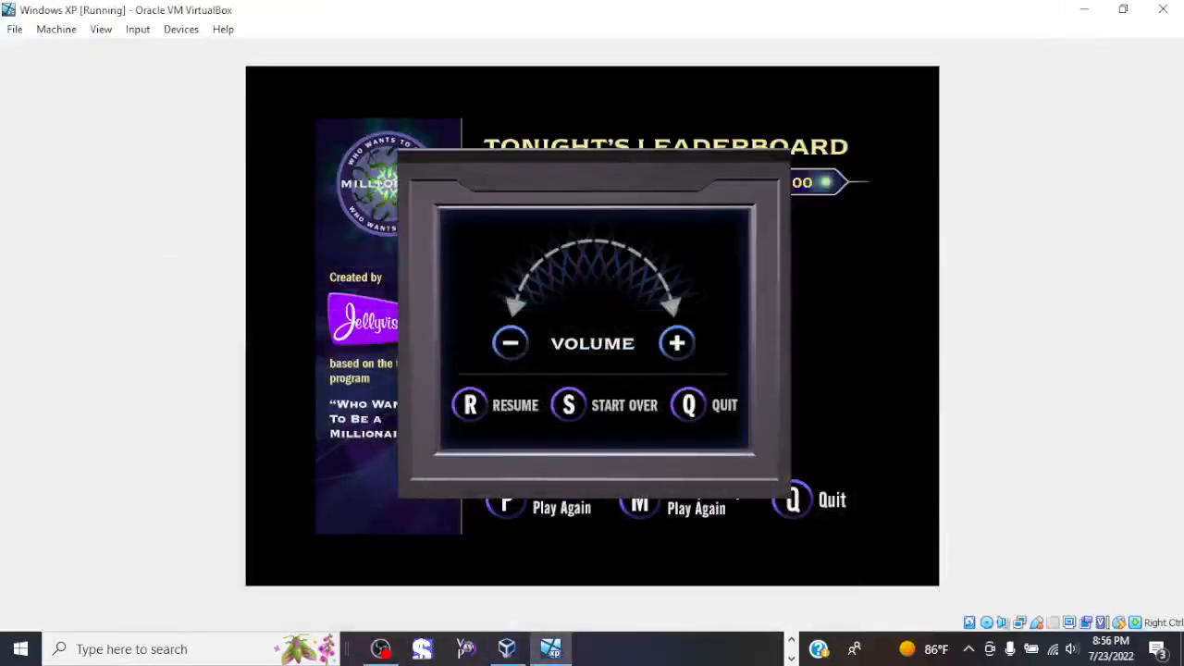
Resume the game from the pause menu and answer D: be for the conjunction question
click(469, 405)
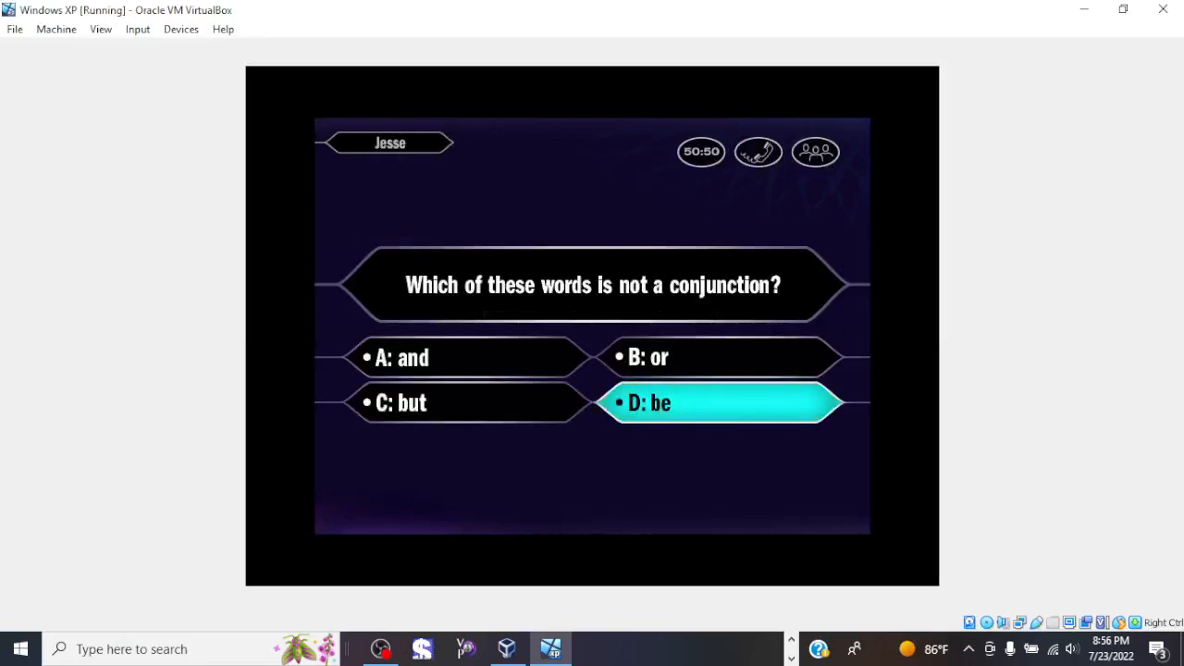
click(722, 402)
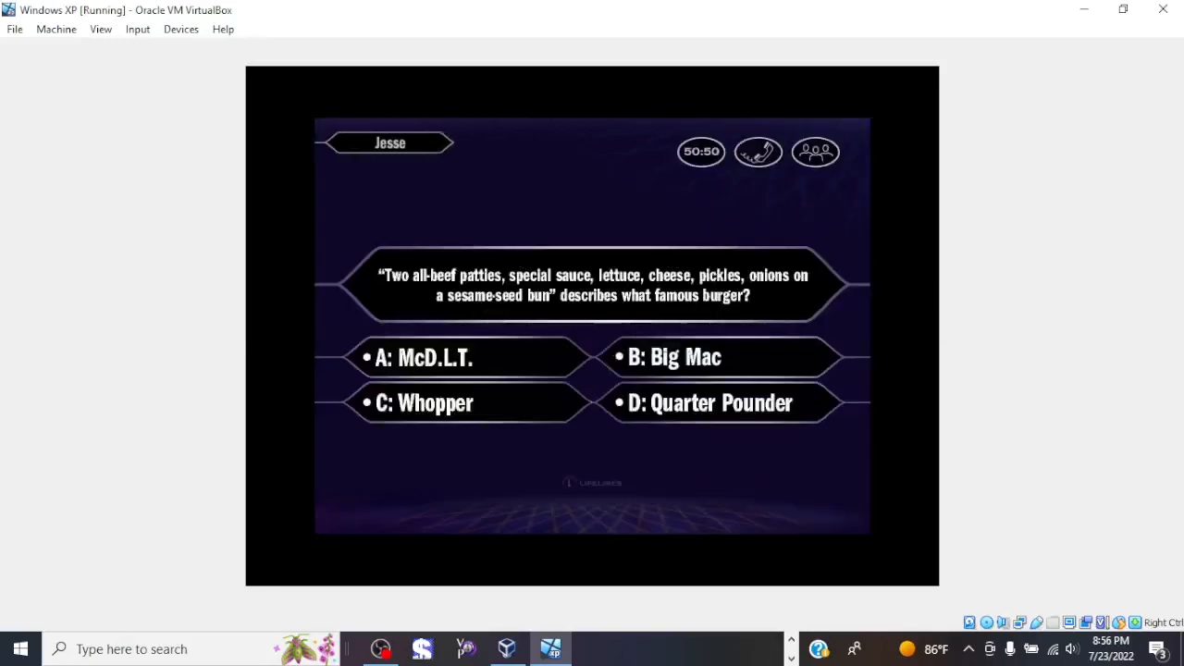
Lock in B: Big Mac for the burger question, then D: being arrested for Miranda
click(720, 357)
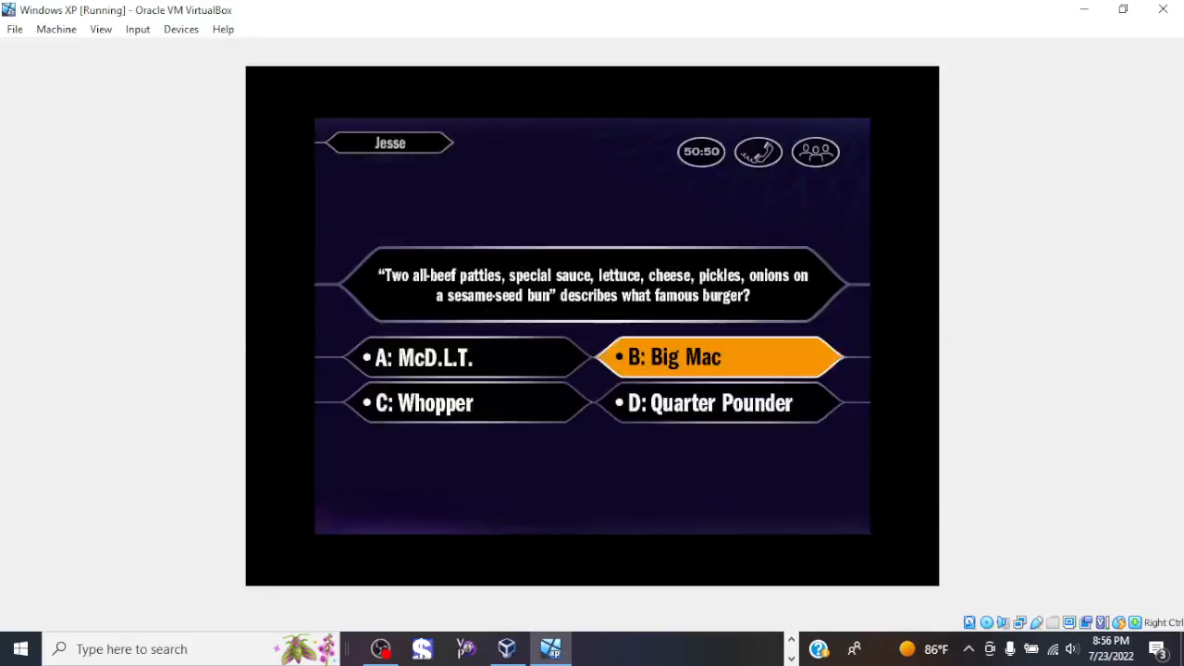
click(716, 357)
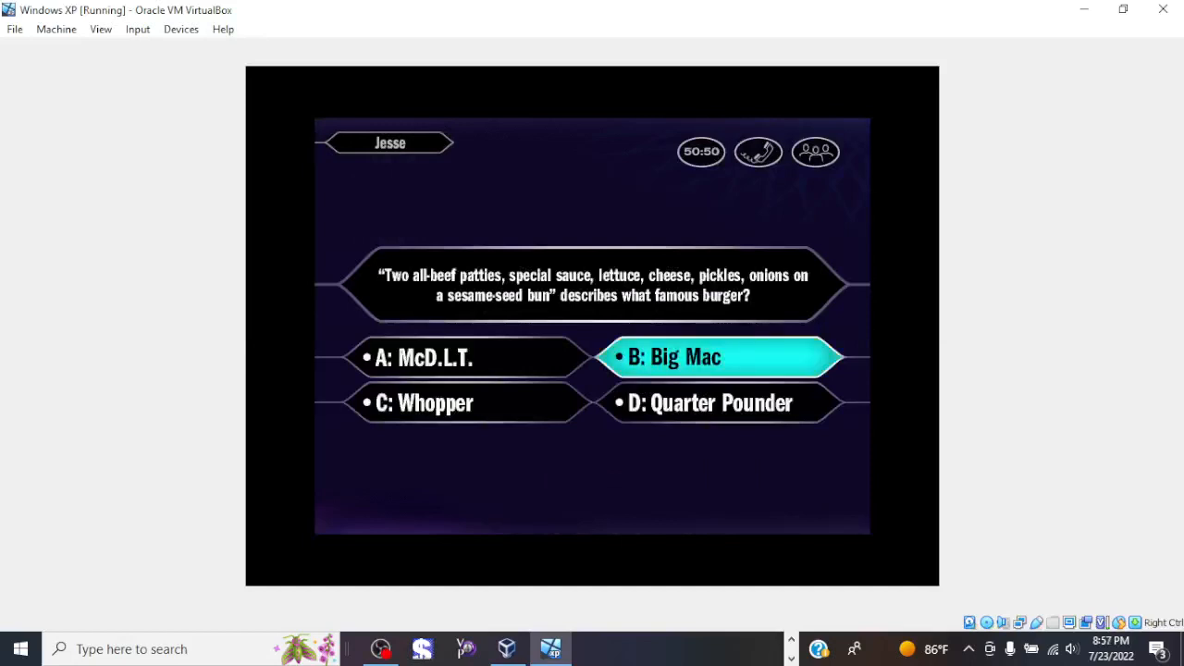
click(719, 357)
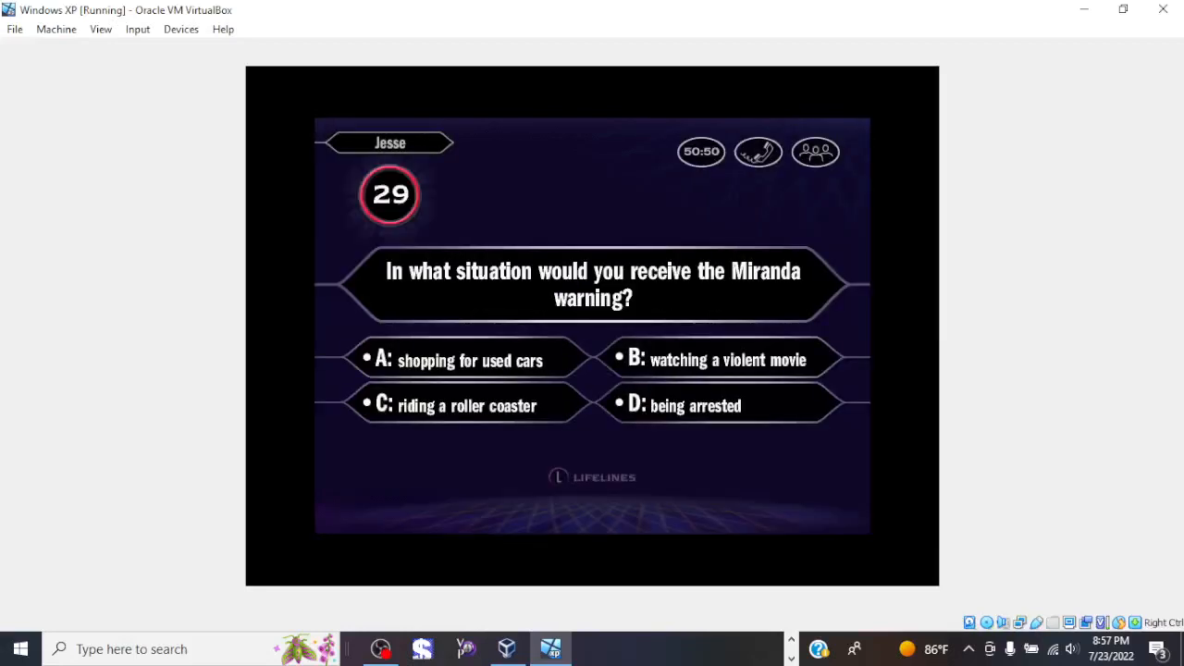
click(719, 405)
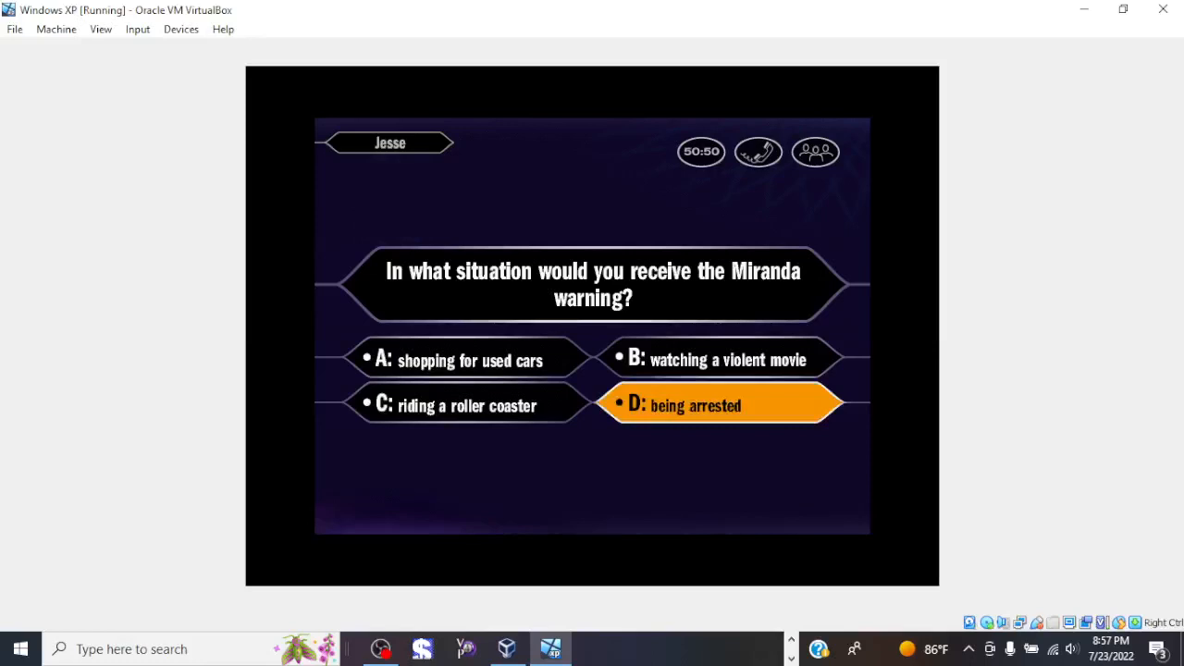
click(720, 404)
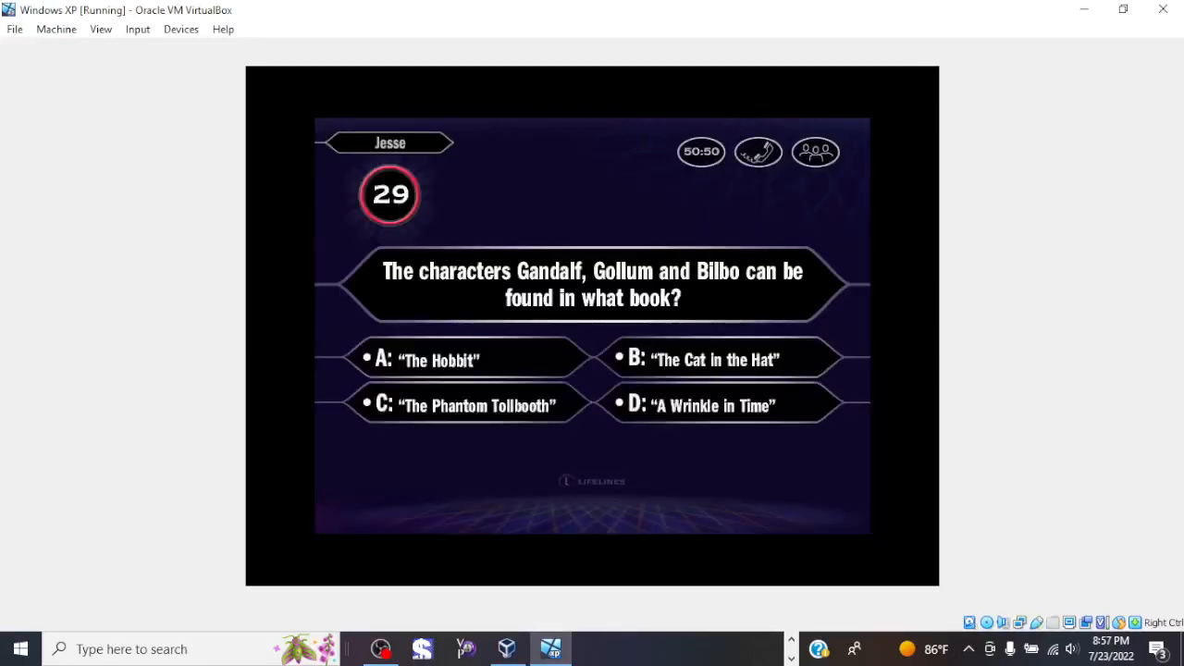
Lock in The Hobbit and whale, answer Dennis the Menace, then choose C: murder for crows
click(465, 359)
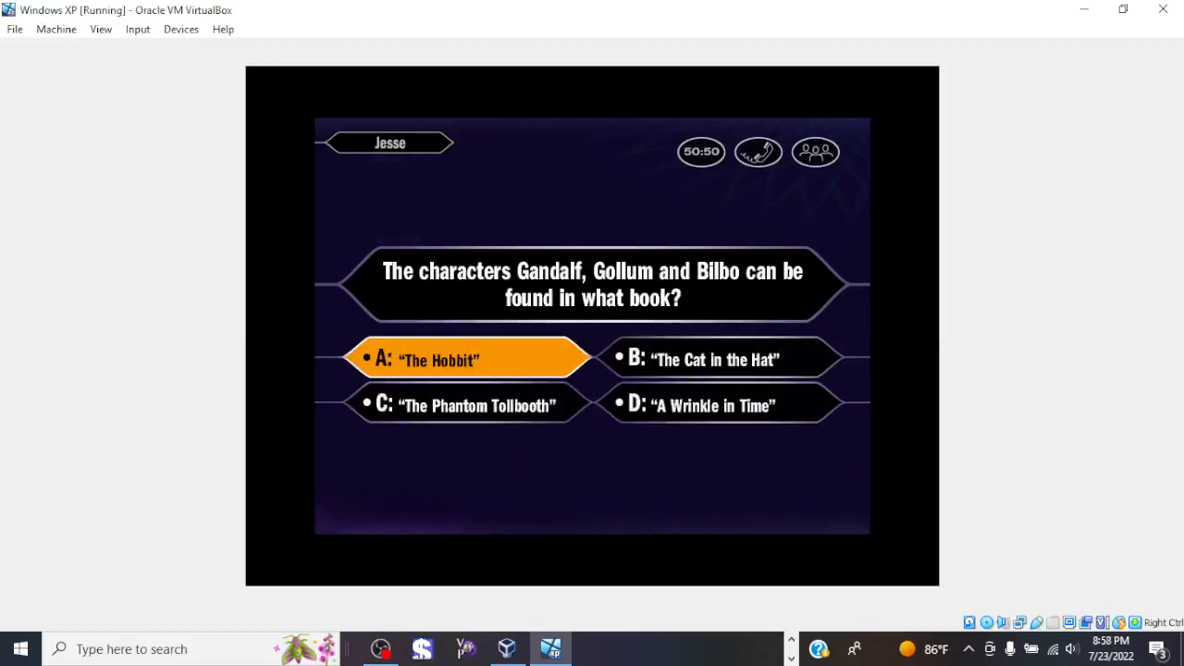
click(463, 359)
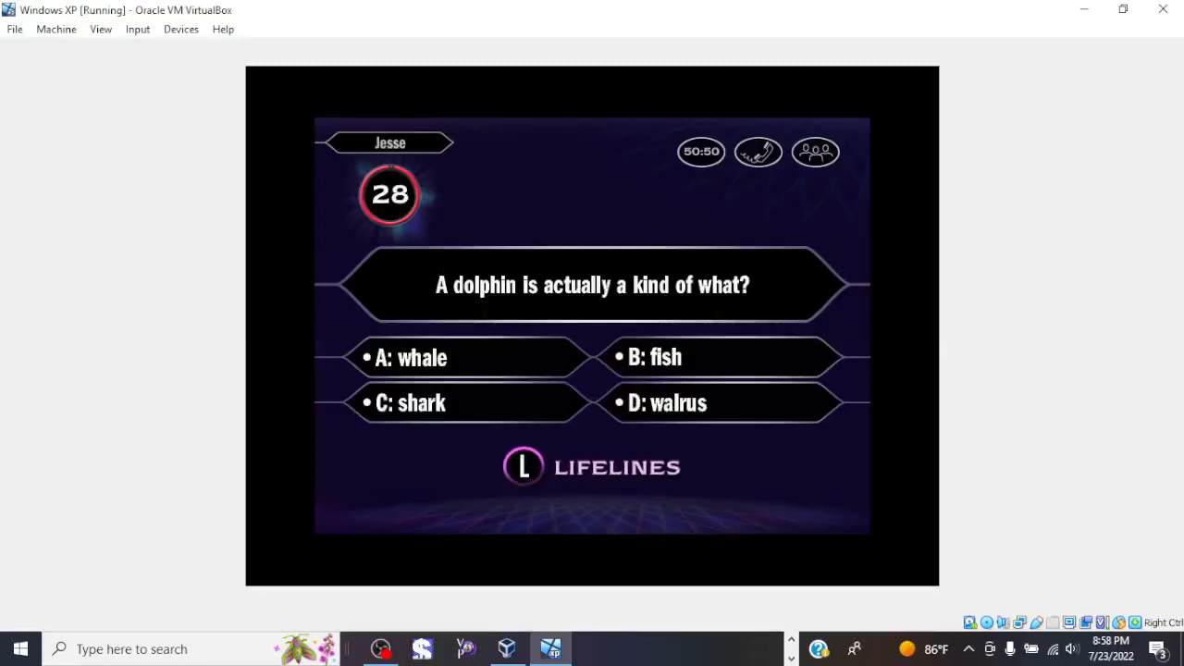
click(463, 358)
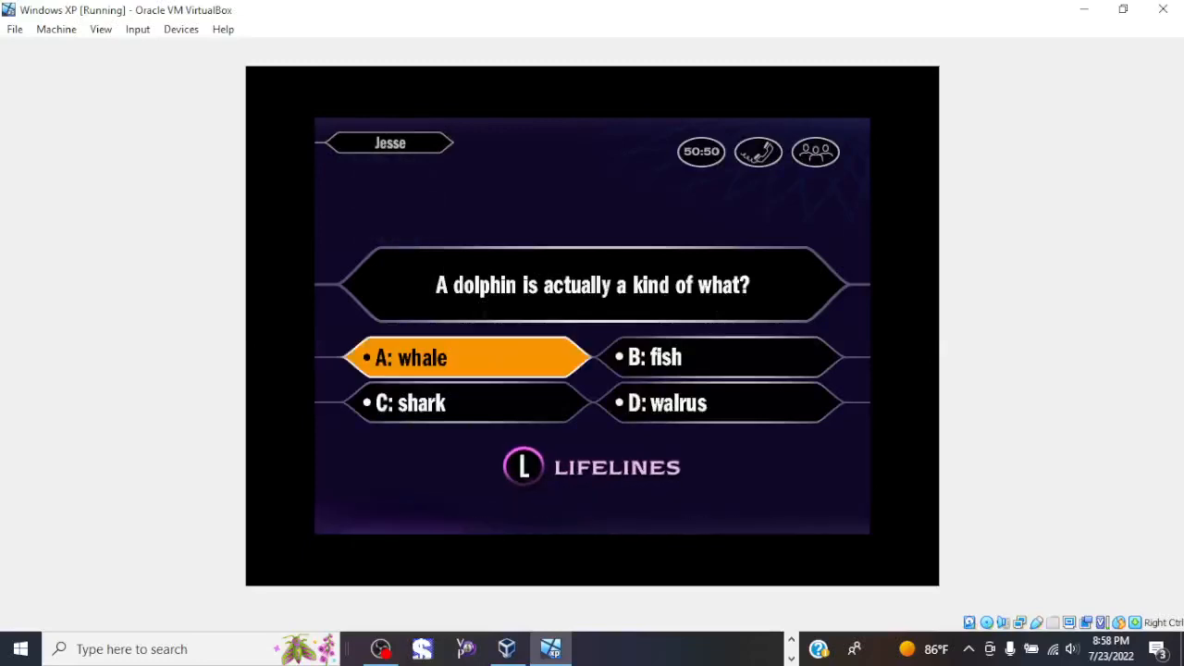
click(462, 357)
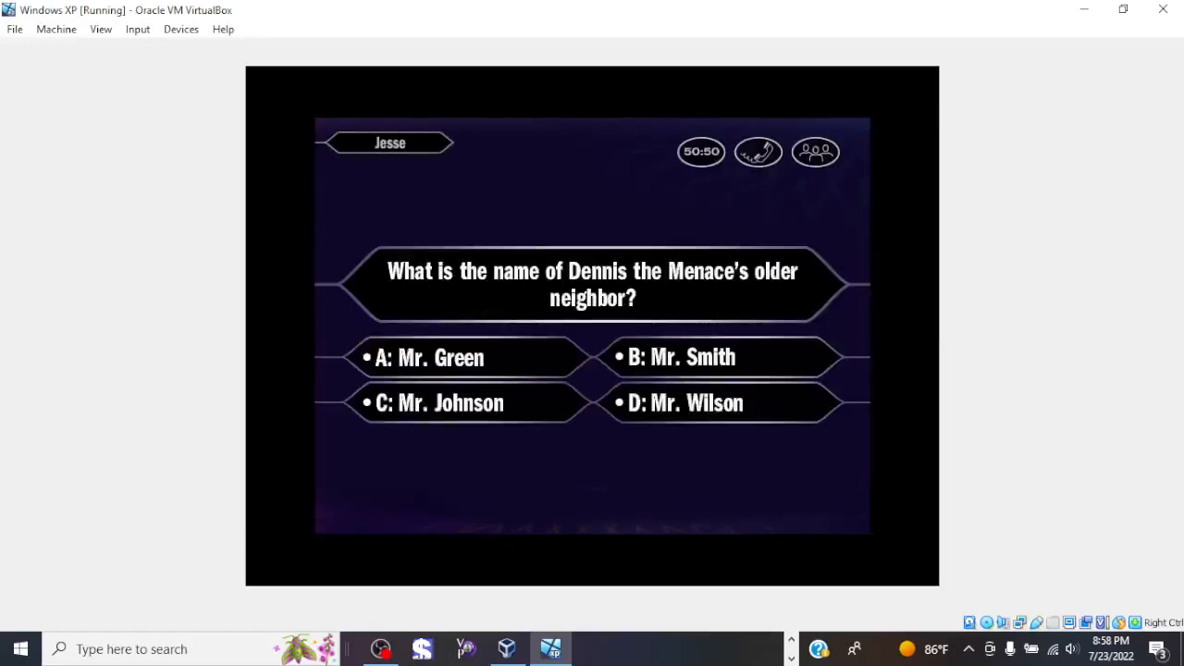
click(716, 402)
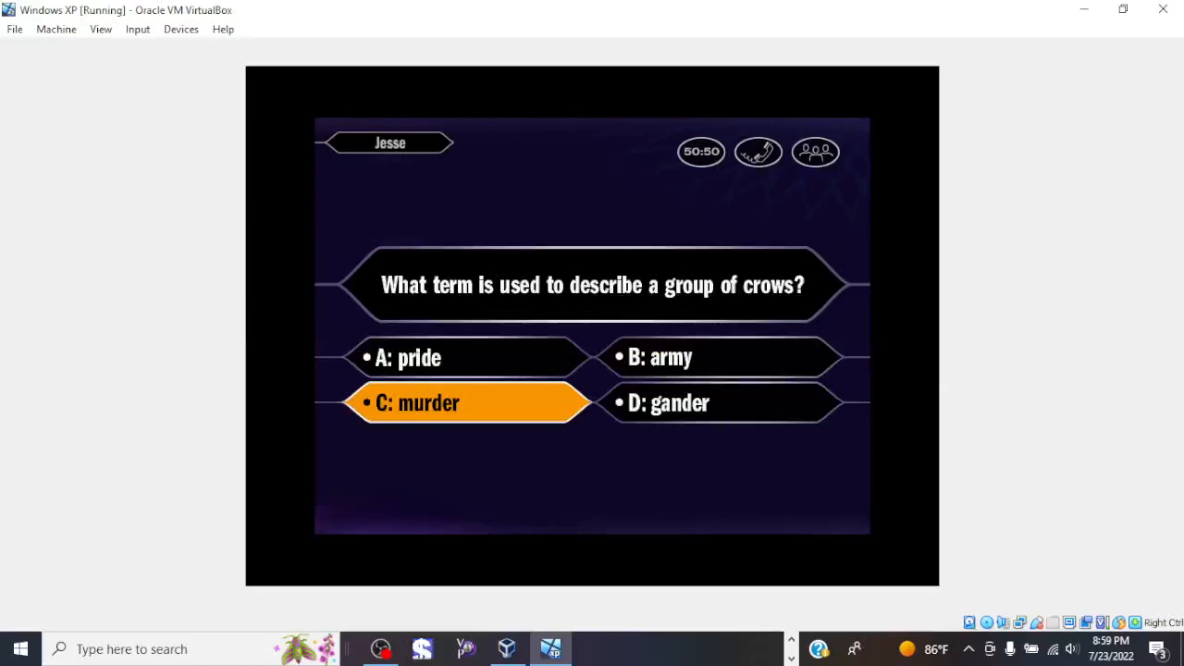
click(467, 402)
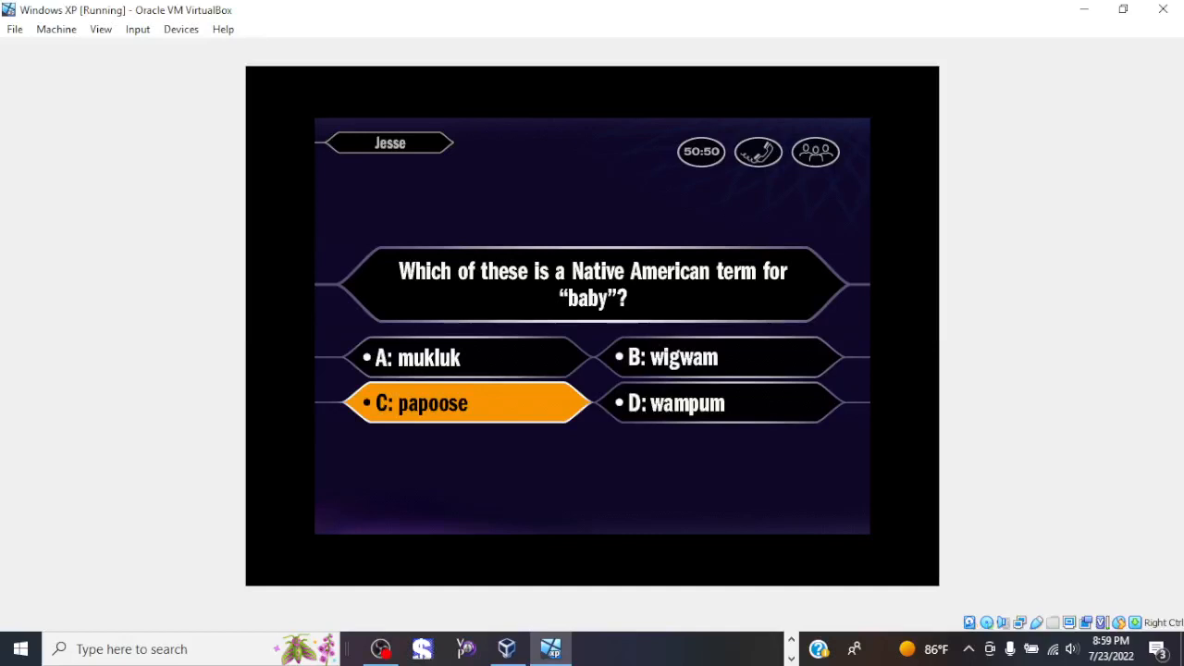
Lock in C: papoose for the Native American baby question and move on
click(467, 402)
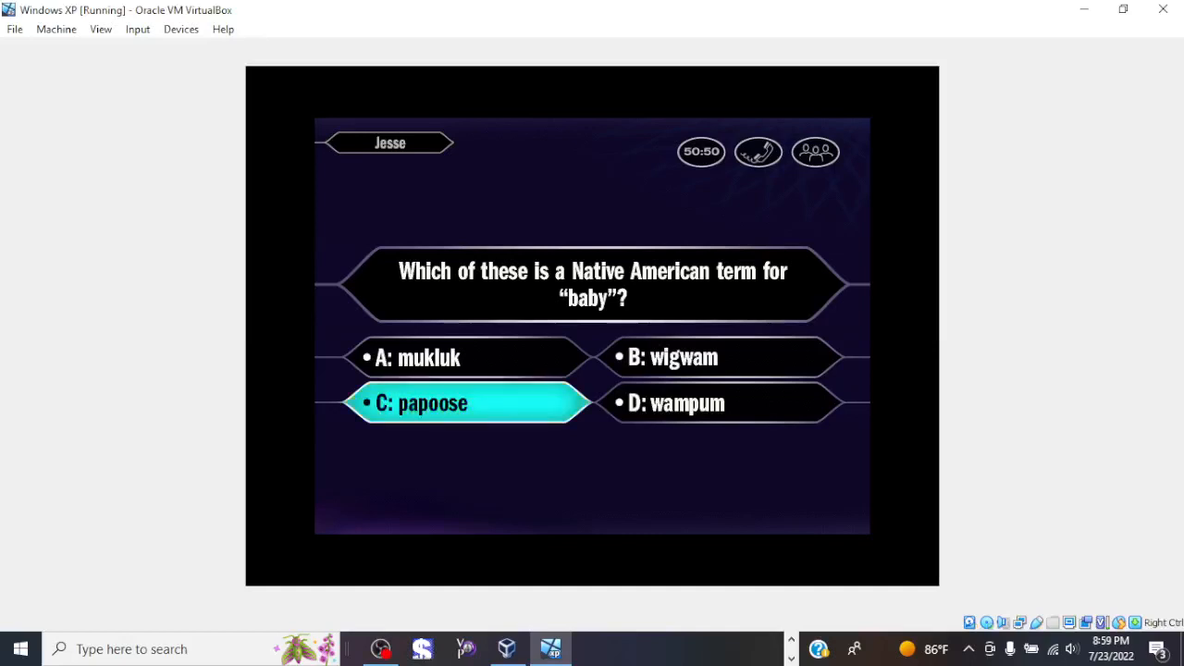
click(467, 402)
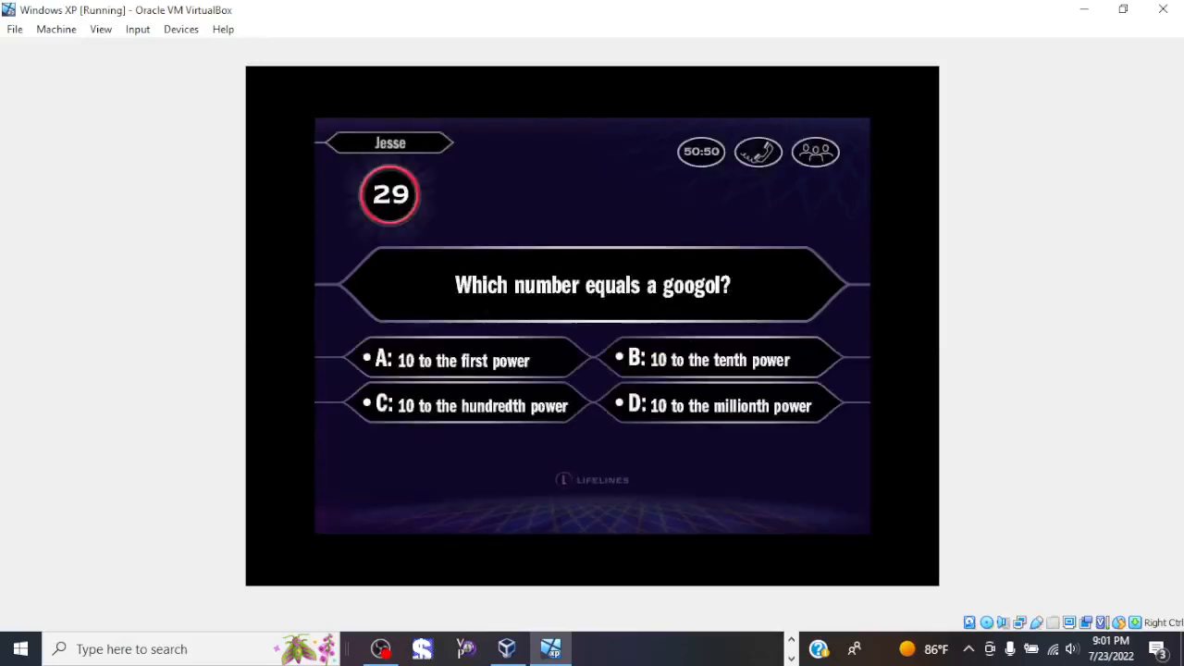
Choose and lock in C: 10 to the hundredth power for the googol question
click(467, 405)
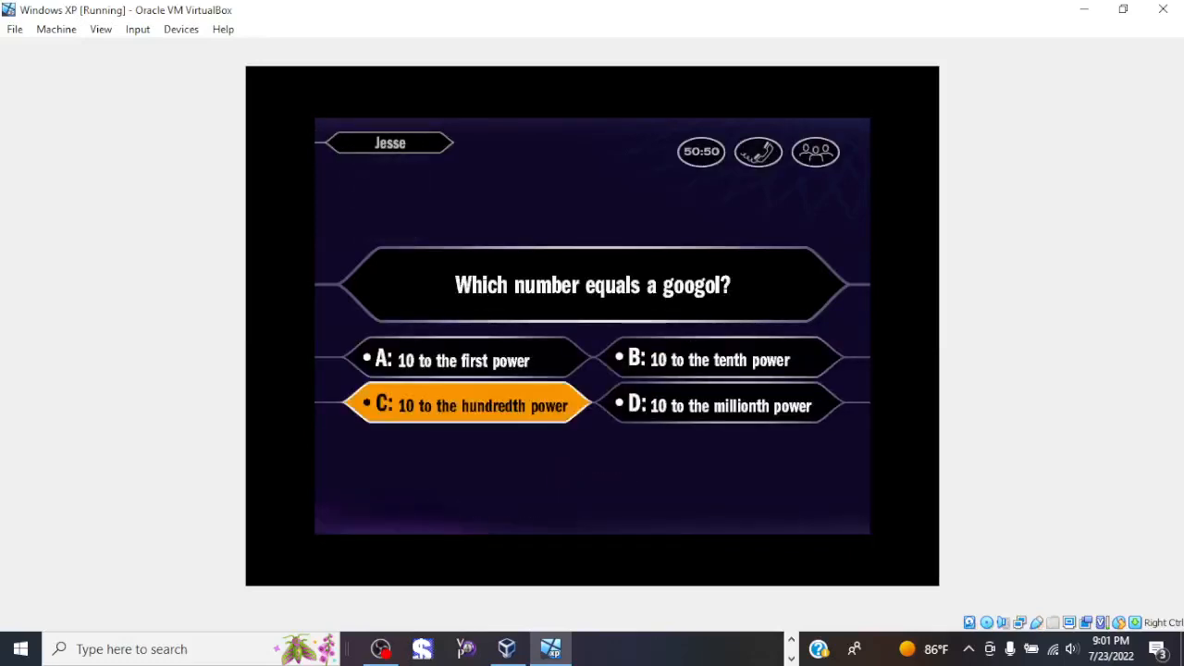
click(467, 405)
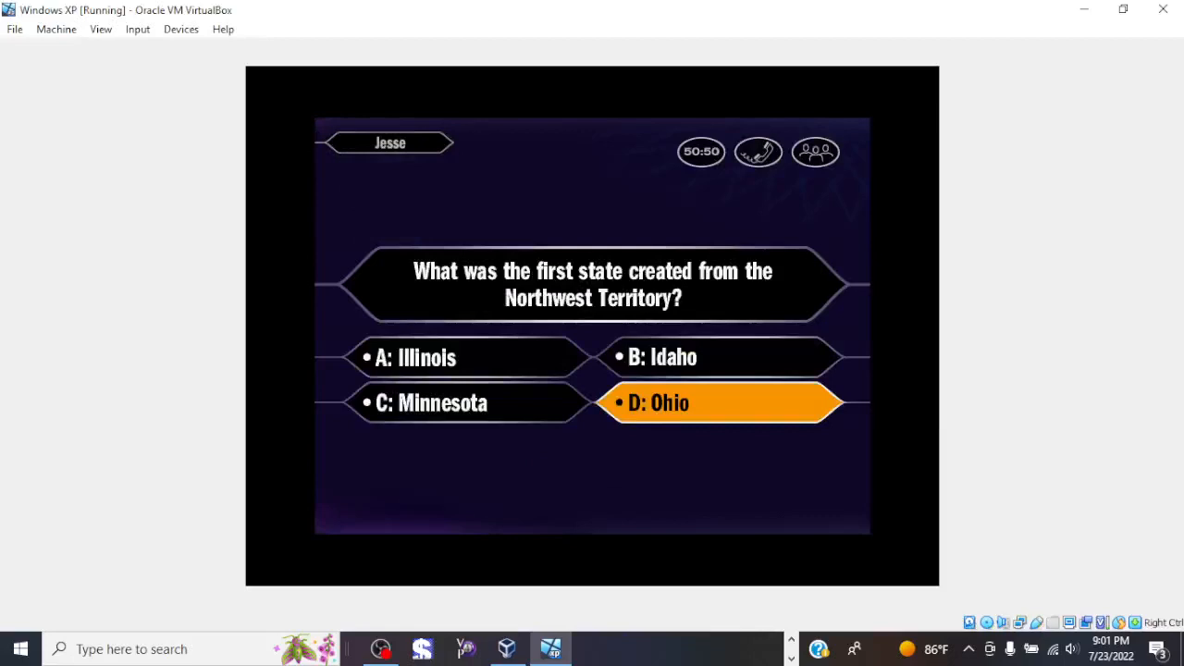
Pick D: Ohio for Northwest Territory, then B: Julius Caesar for 'I came, I saw, I conquered'
click(719, 403)
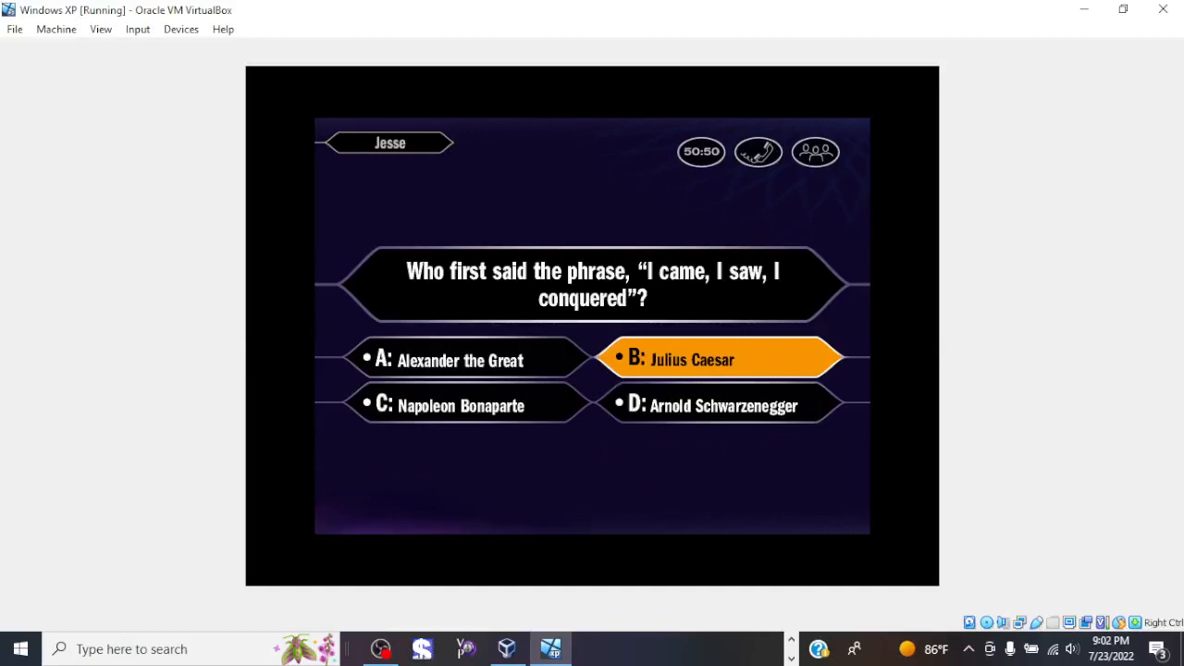
click(720, 359)
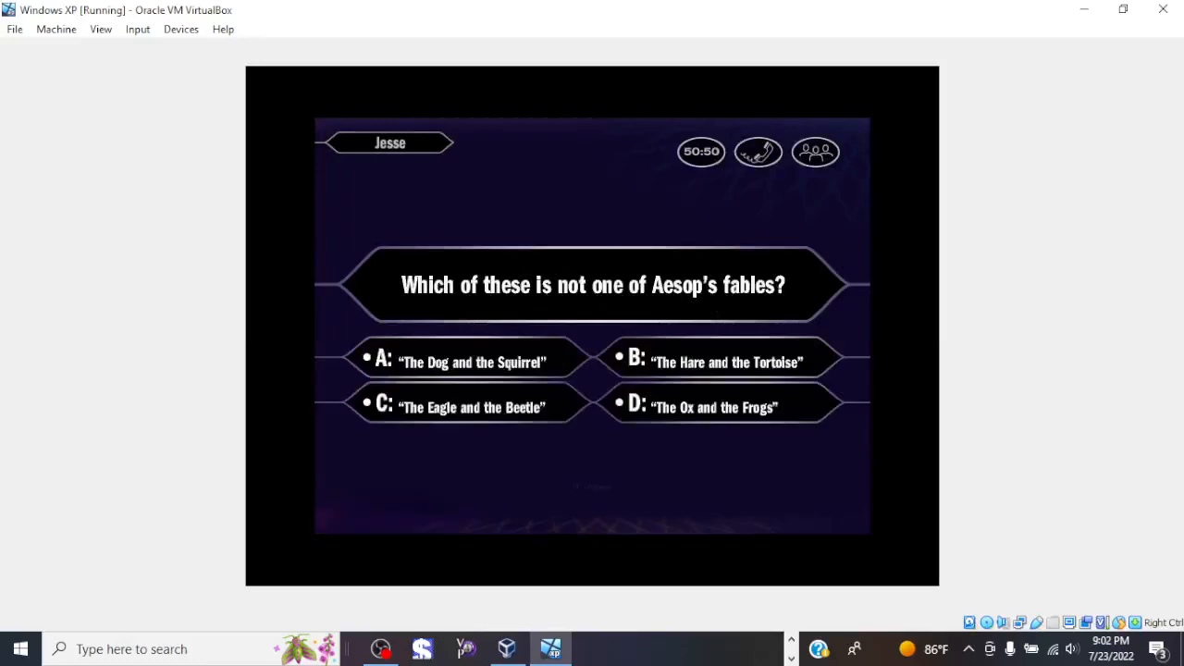
Pick A: 'The Dog and the Squirrel' for the Aesop's fables question
click(469, 362)
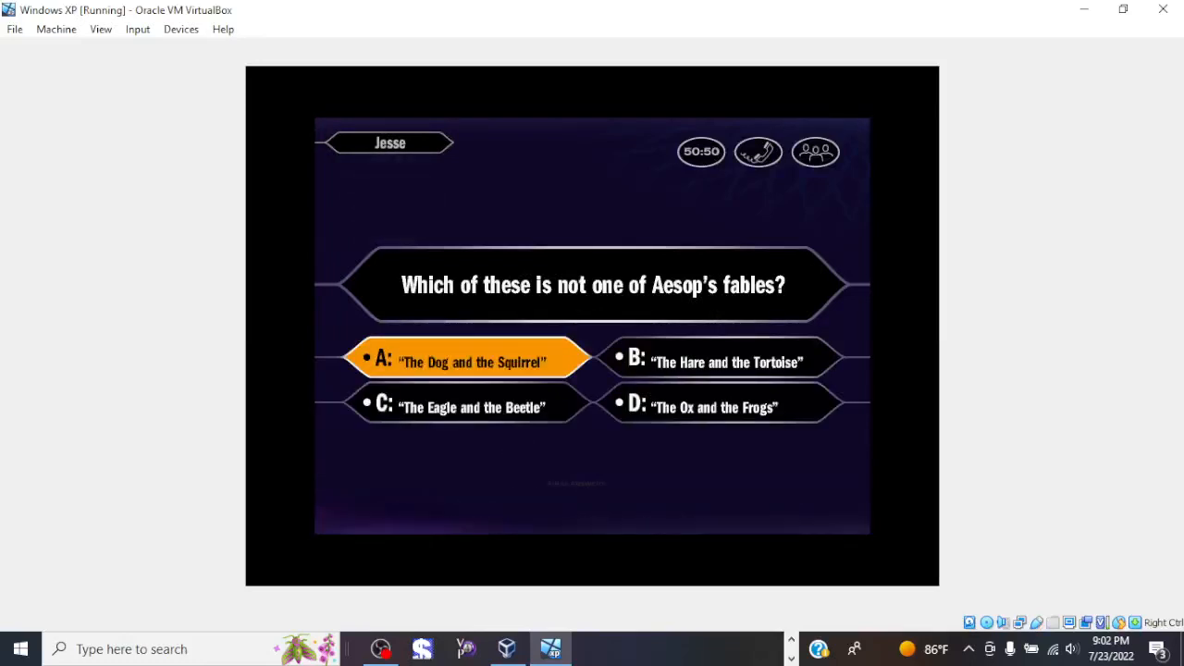